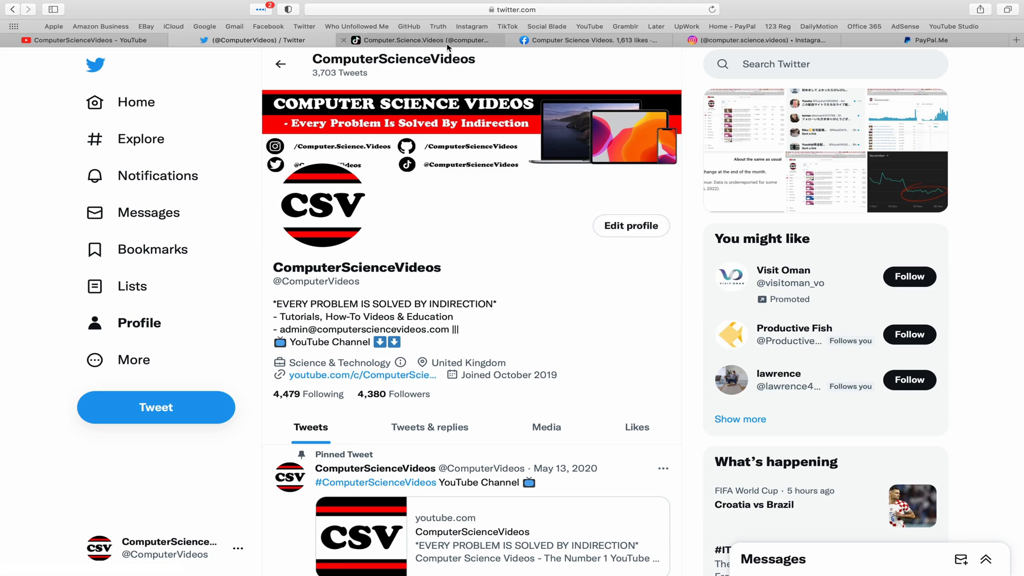
View the CSV TikTok, Facebook and Instagram profiles in turn, ending on the Google tab.
click(424, 40)
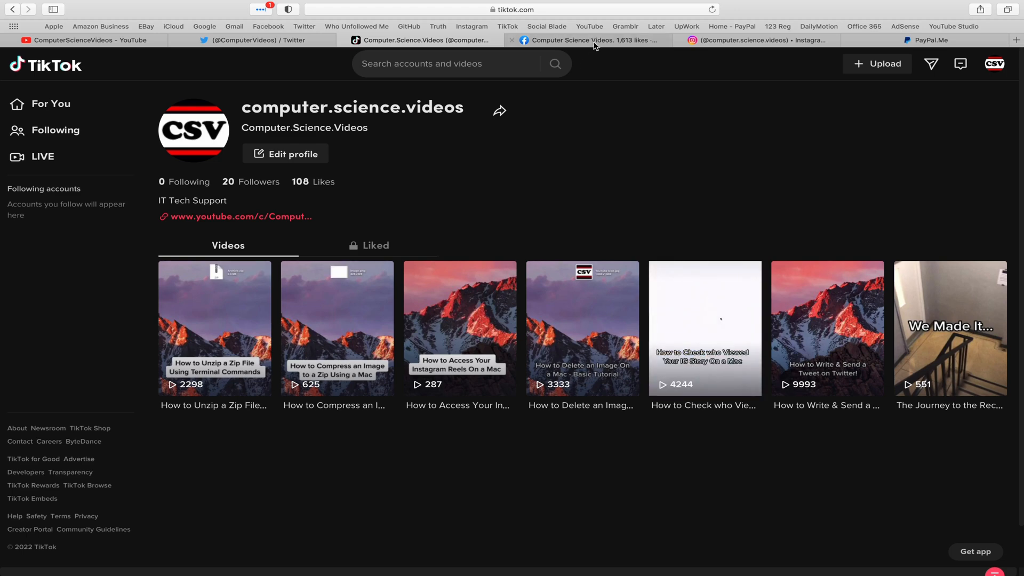
click(591, 41)
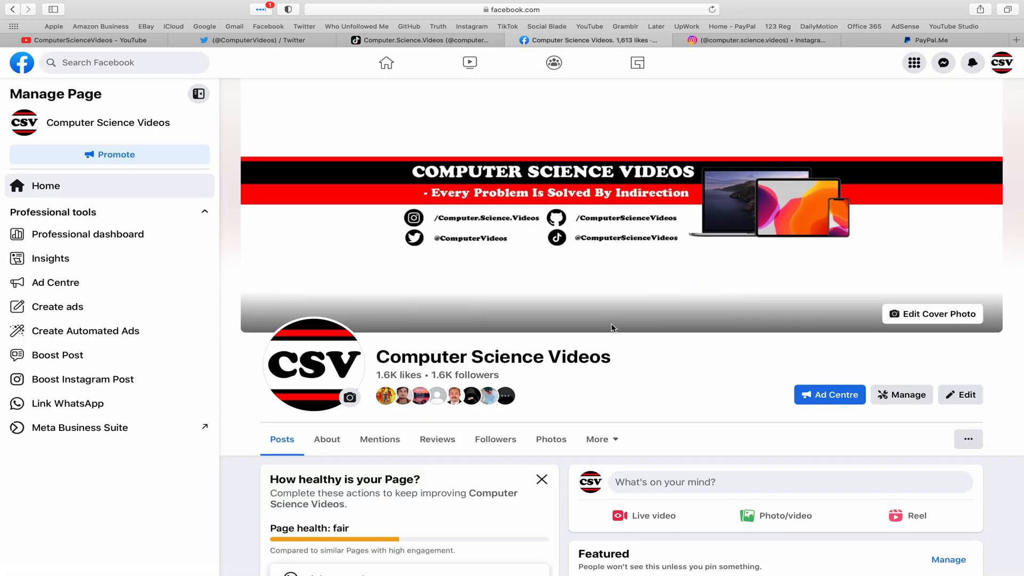
click(759, 40)
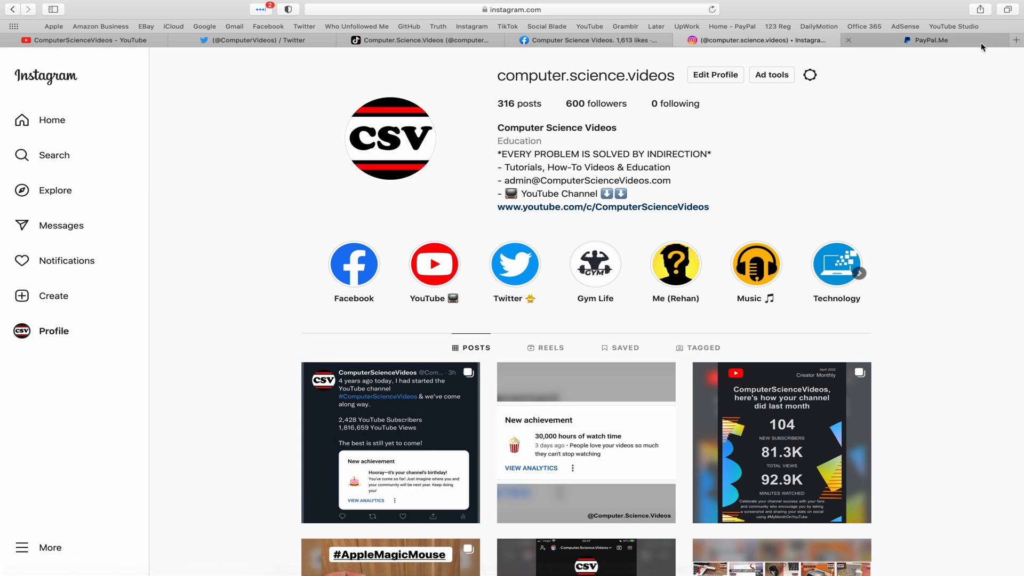
click(933, 41)
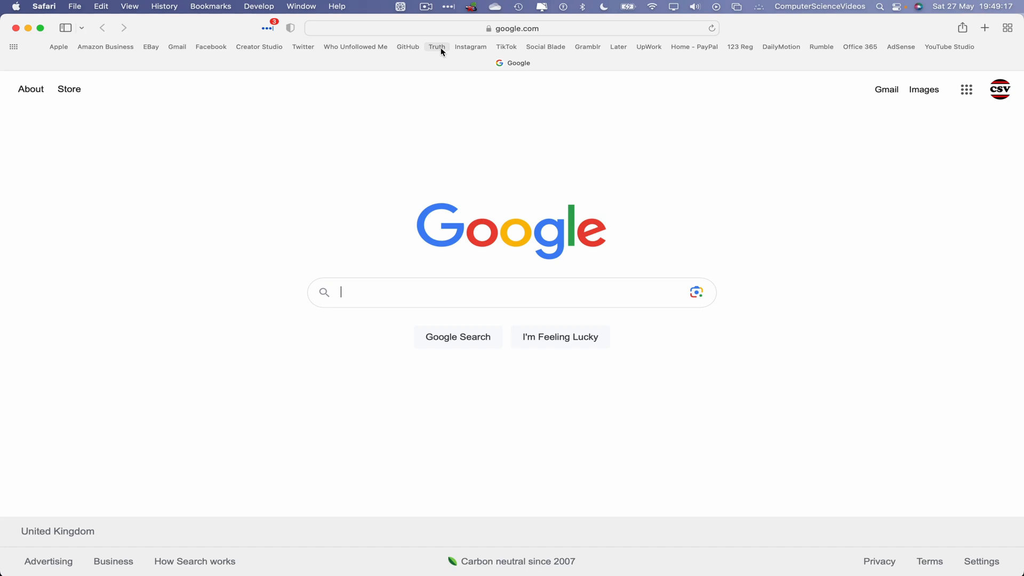
mouse_move(433, 62)
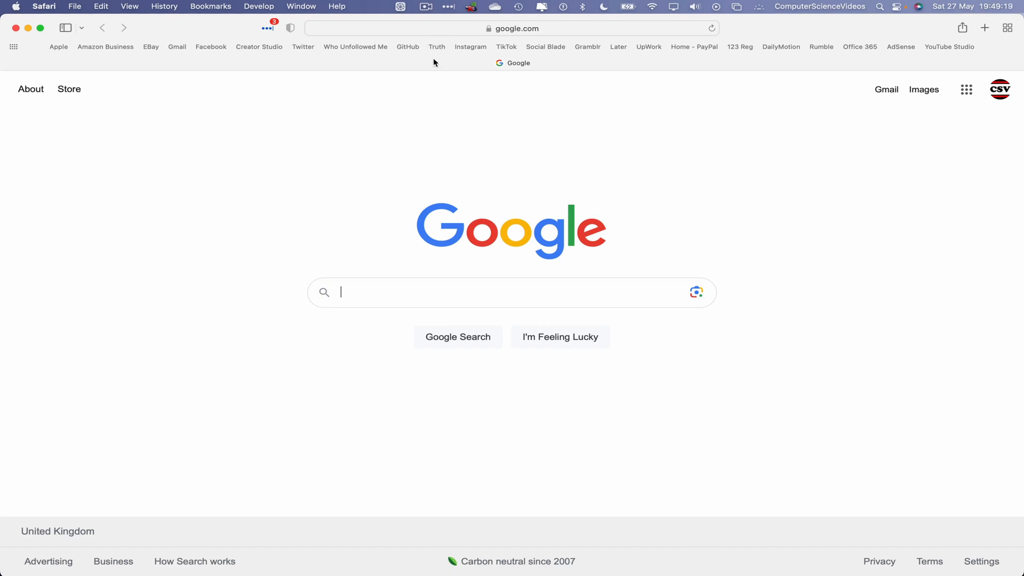
Load truthsocial.com from the Truth bookmark in the favourites bar.
click(436, 47)
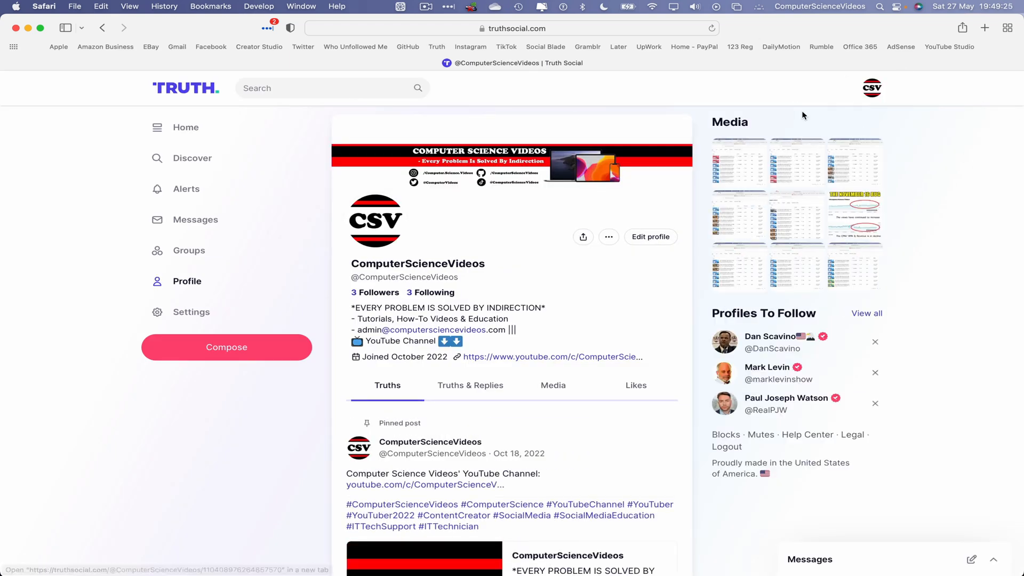
mouse_move(401, 158)
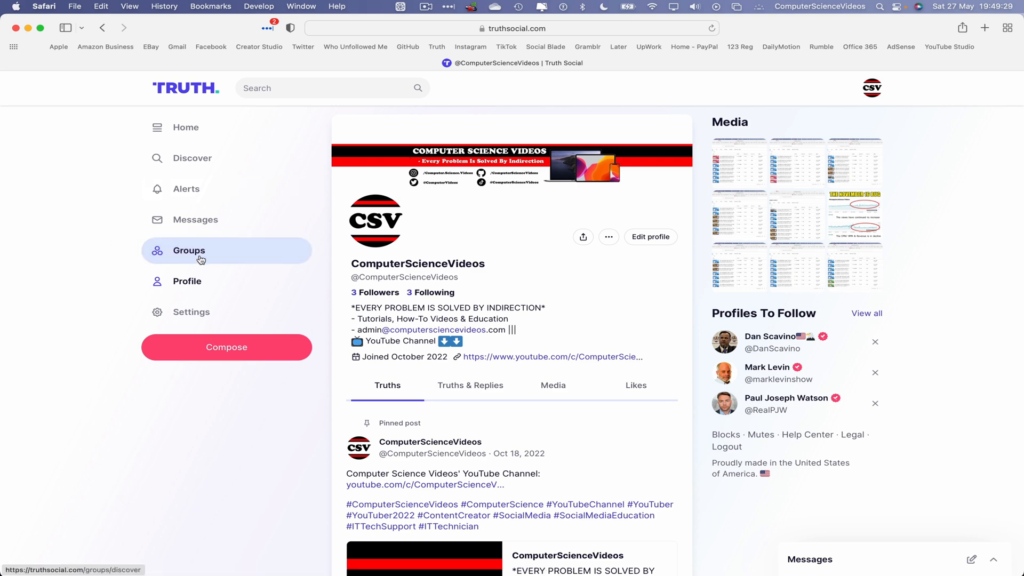
From My Groups, begin a new group set to Private with owner approval required.
click(189, 250)
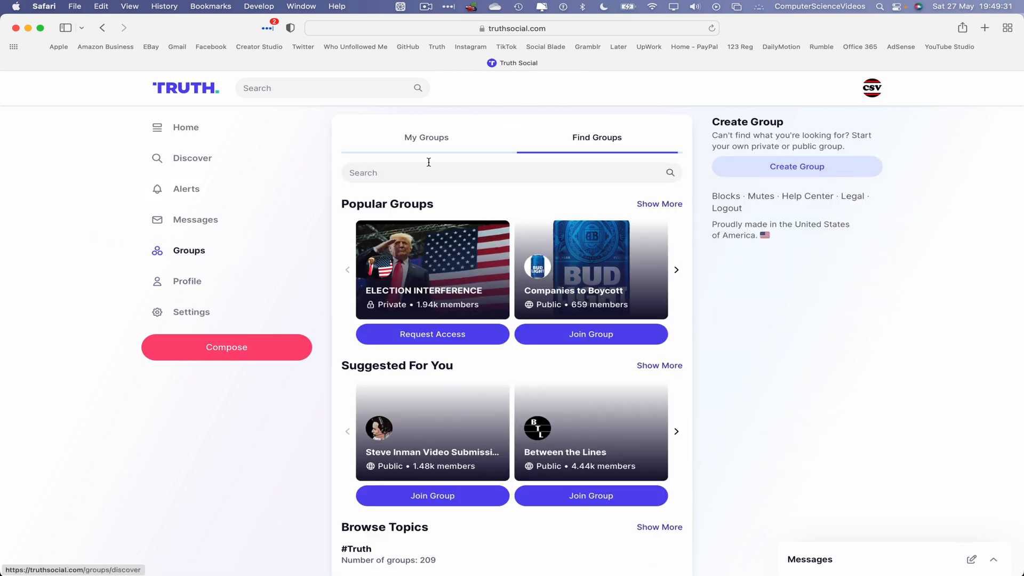
click(427, 137)
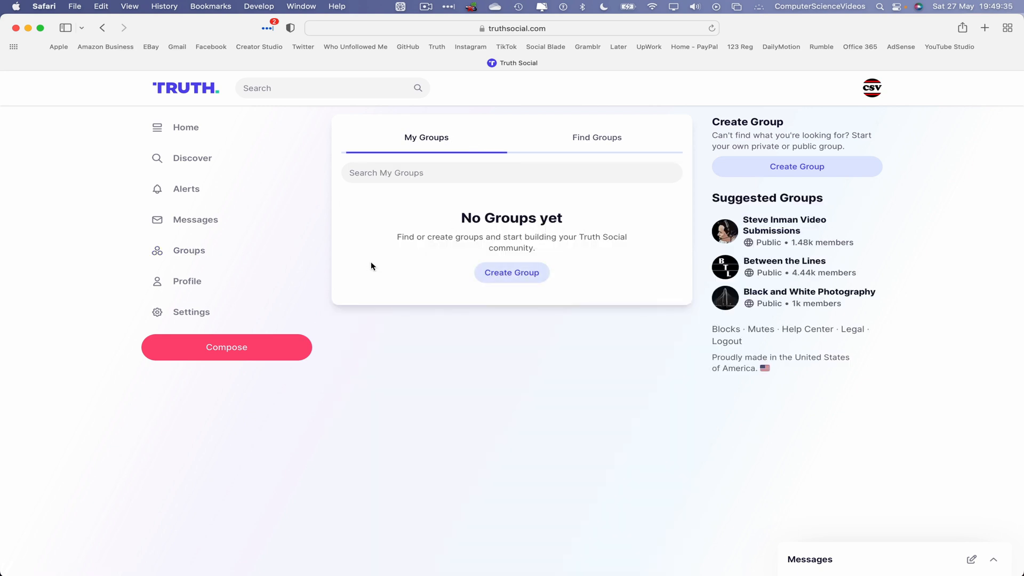
mouse_move(474, 257)
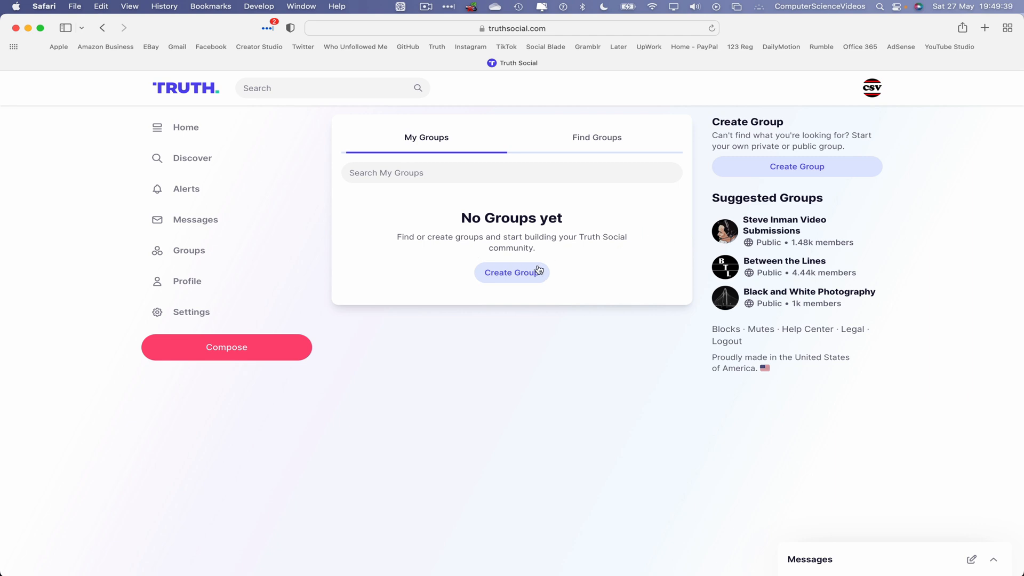
click(512, 273)
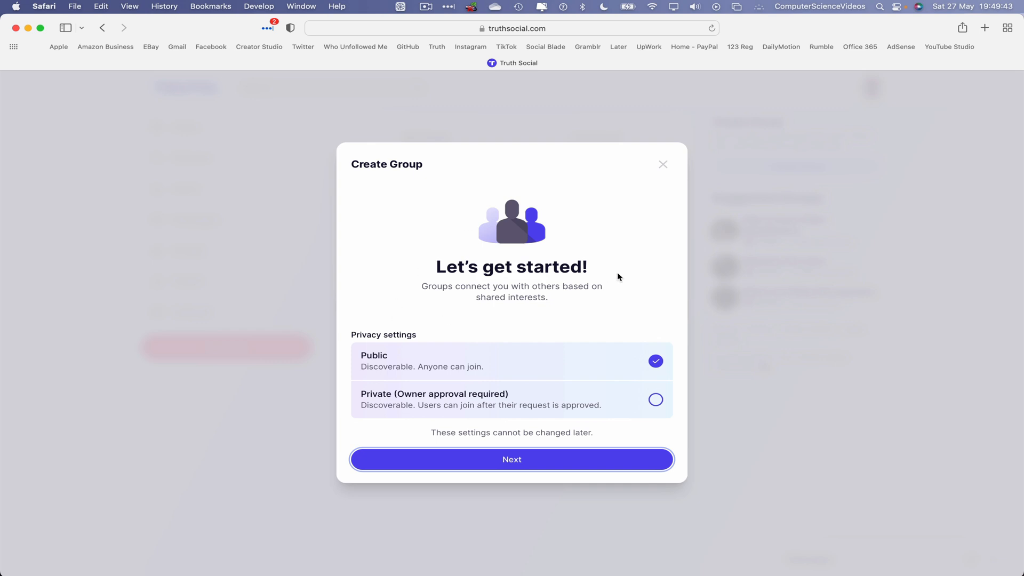
mouse_move(424, 418)
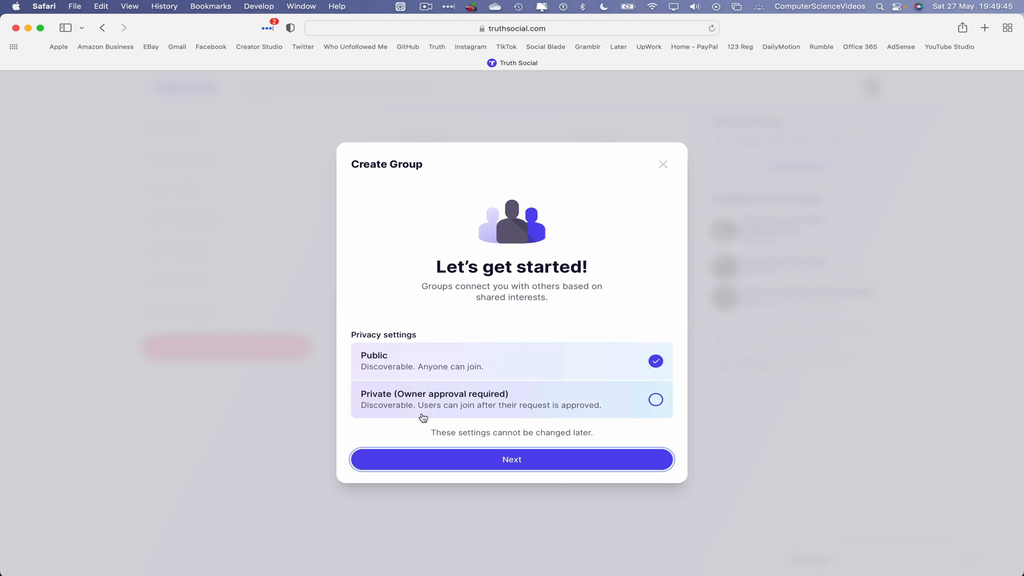
mouse_move(570, 404)
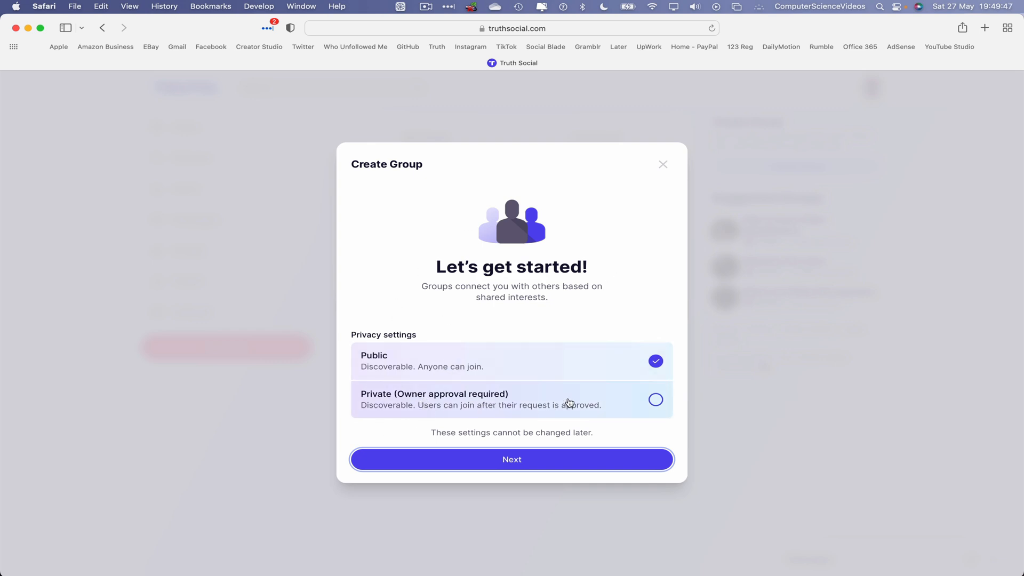
click(512, 459)
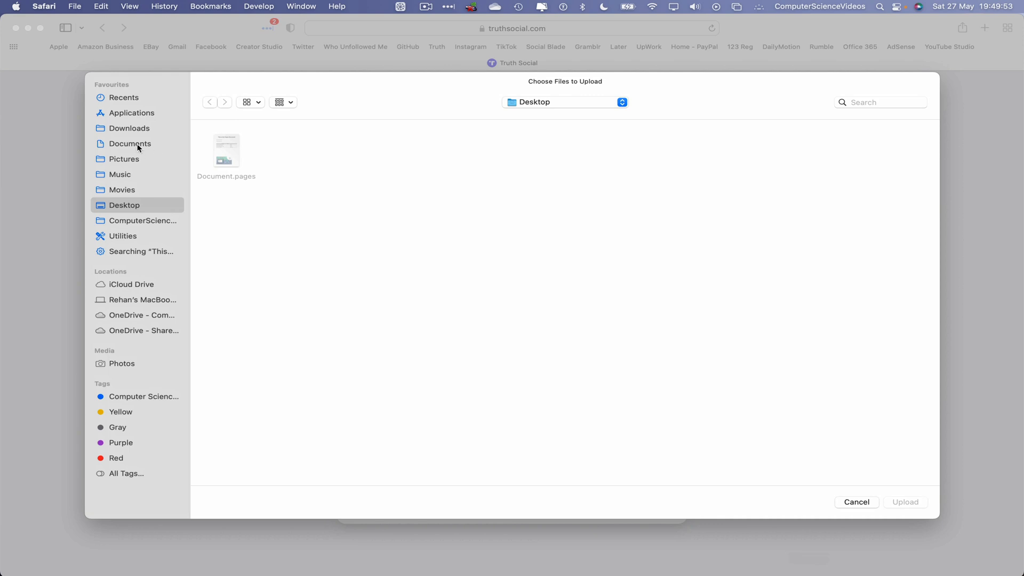
Set YouTube Icon.jpg from the My YouTube Channel folder as the group avatar.
click(130, 143)
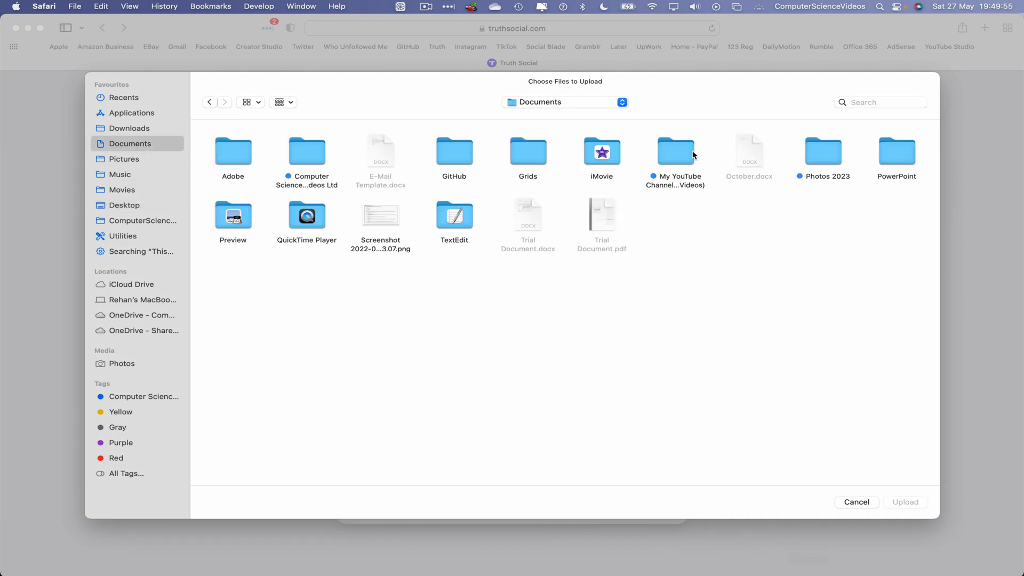
double_click(677, 151)
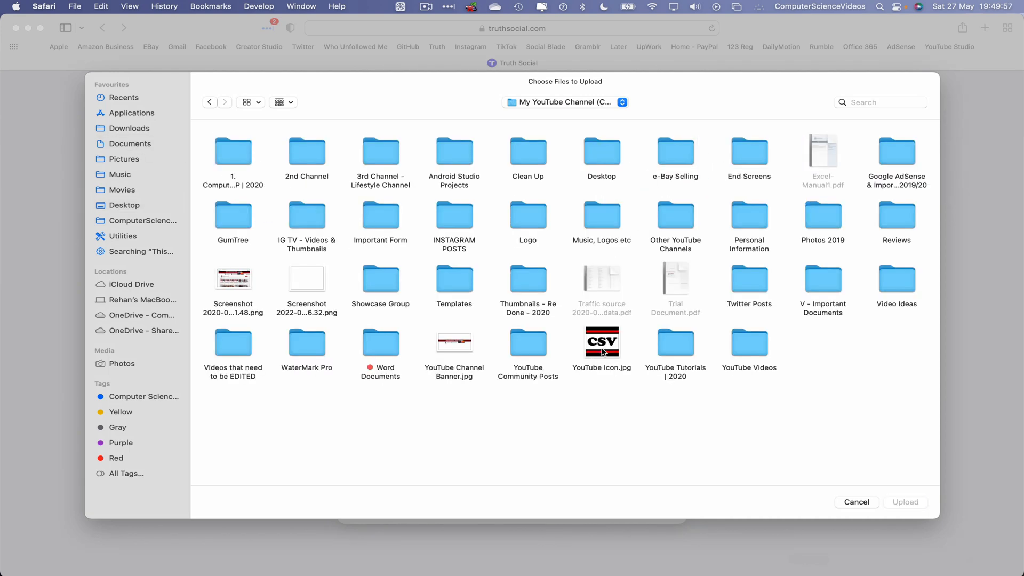
click(602, 342)
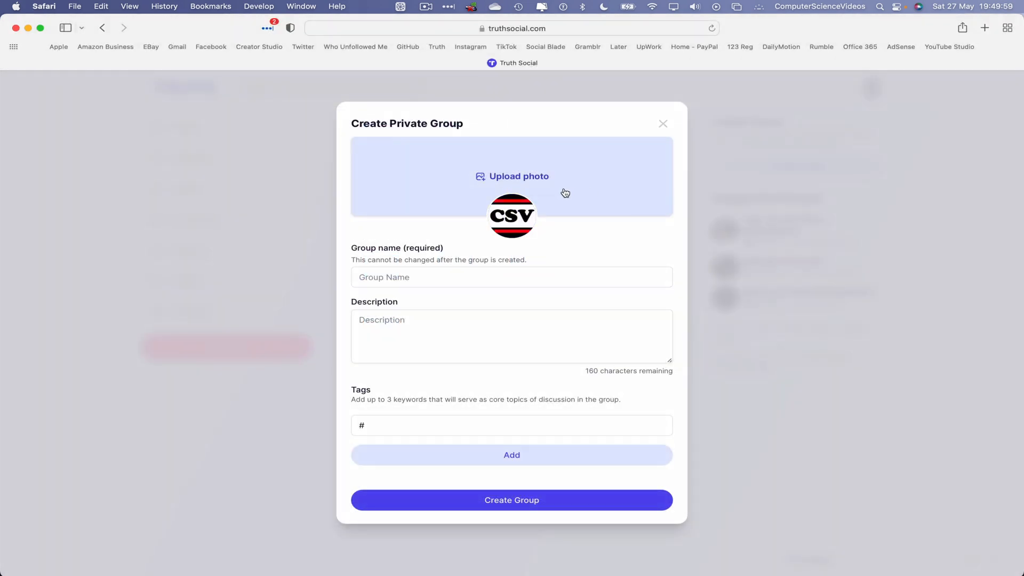
Upload YouTube Channel Banner.jpg as the group header image.
click(519, 176)
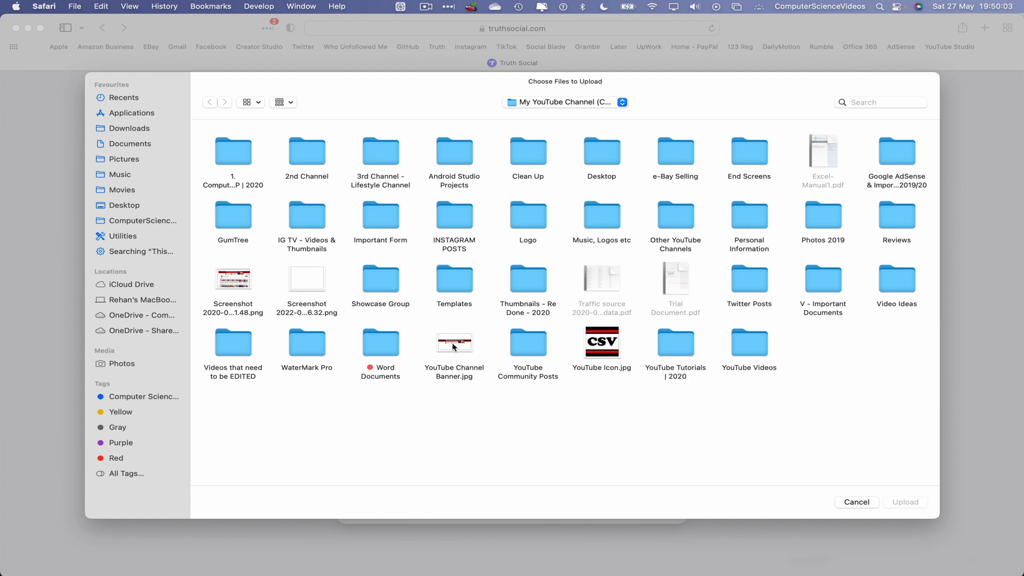
click(455, 342)
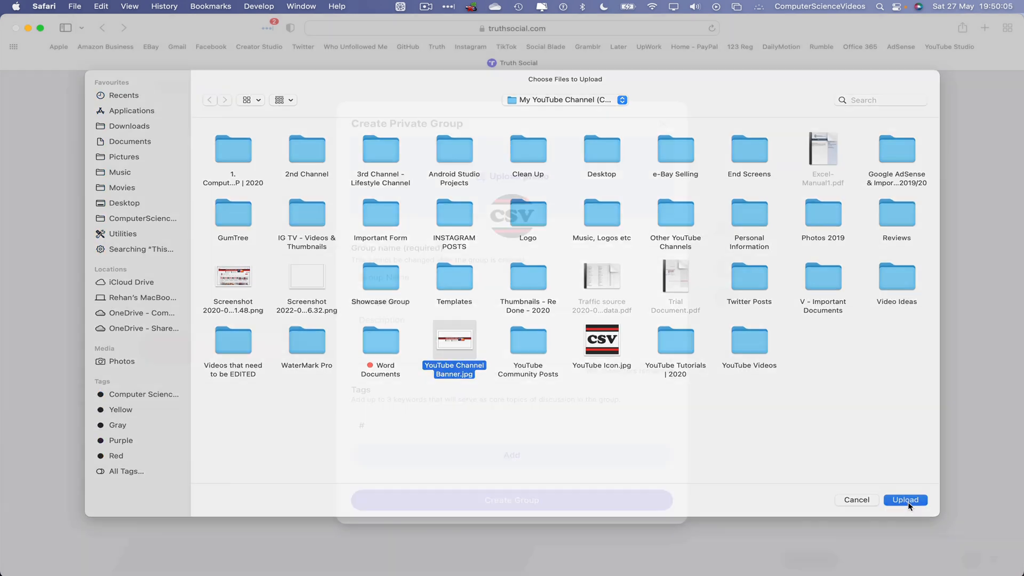
click(906, 499)
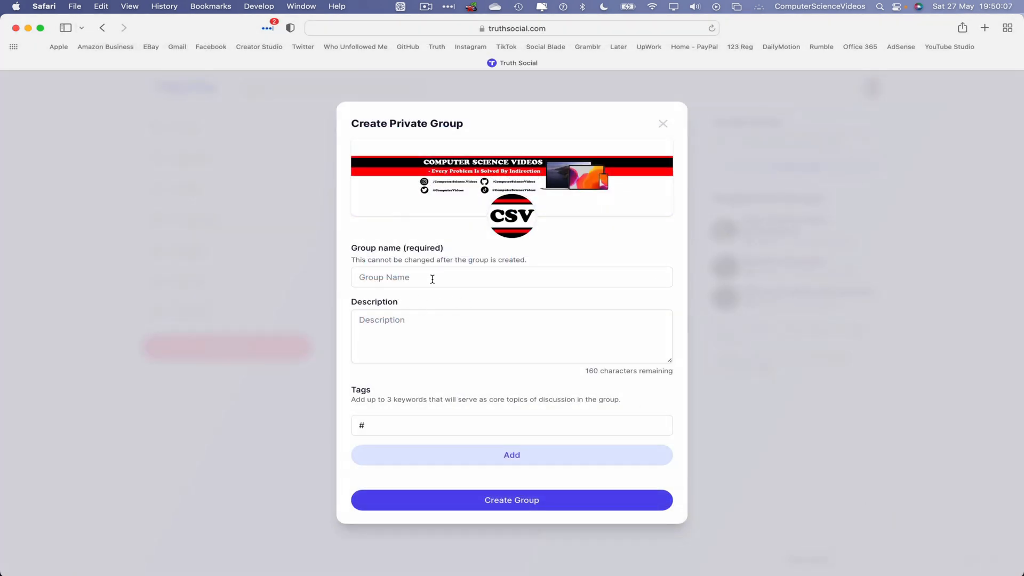
Name the group 'Computer Science Videos' with description 'Education Is a Must.'.
click(432, 277)
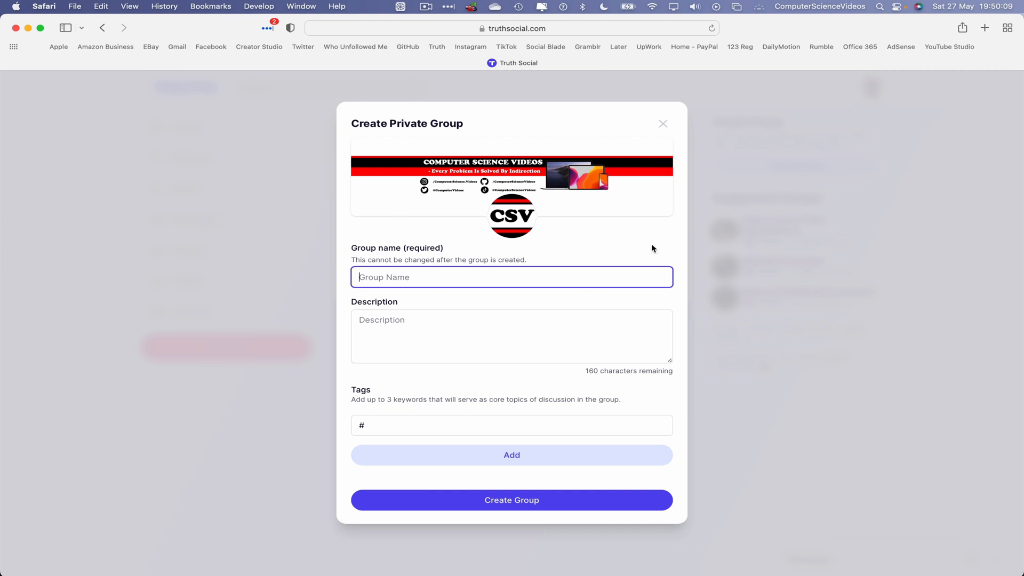
text(Computer)
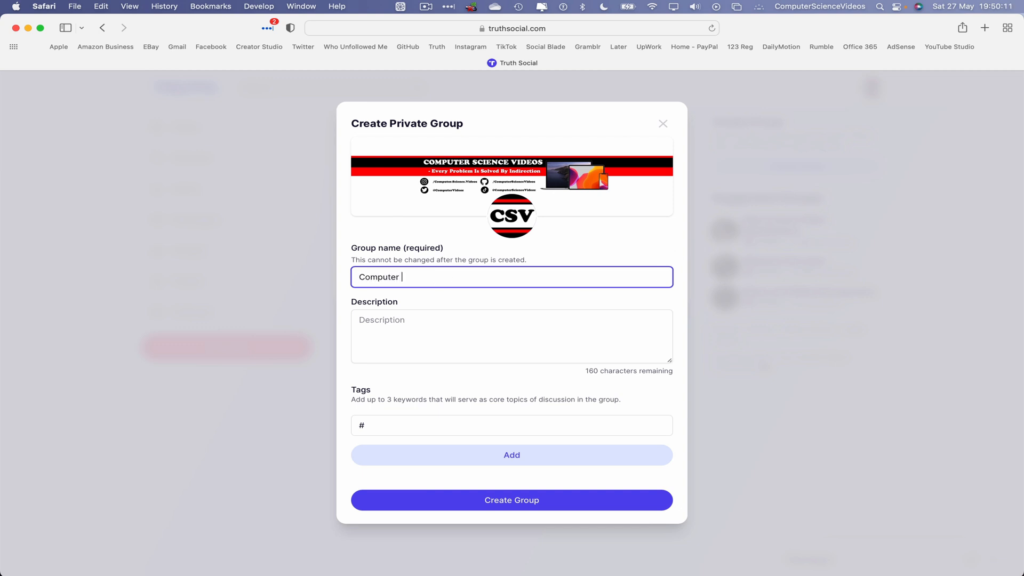
text(Science Videos)
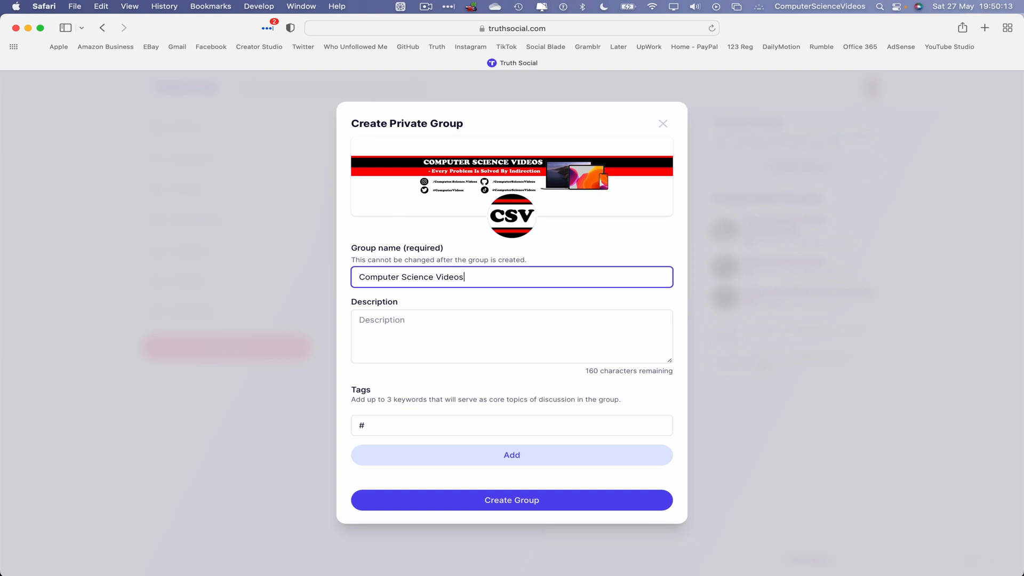
click(516, 342)
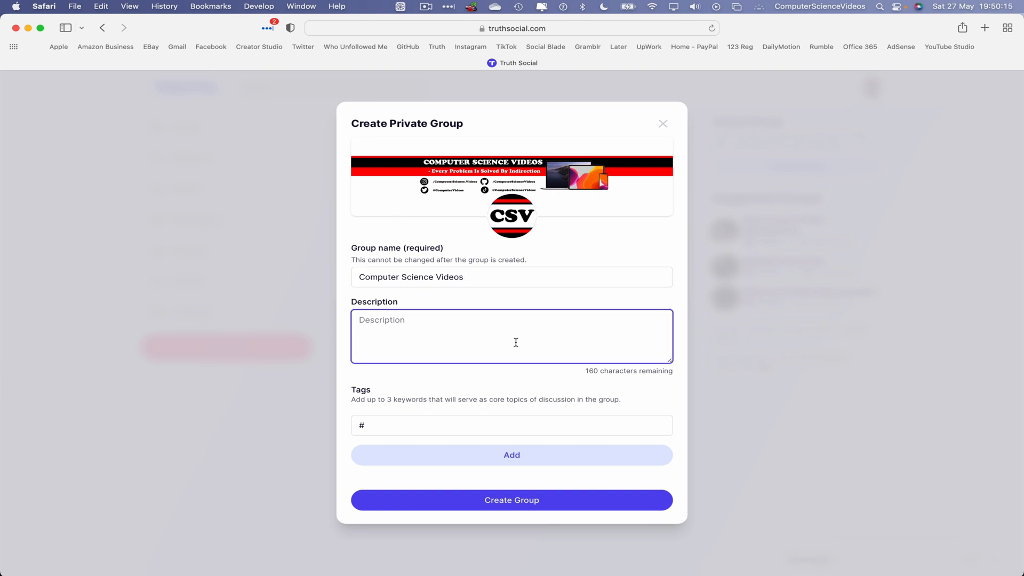
text(Education Is a Mu)
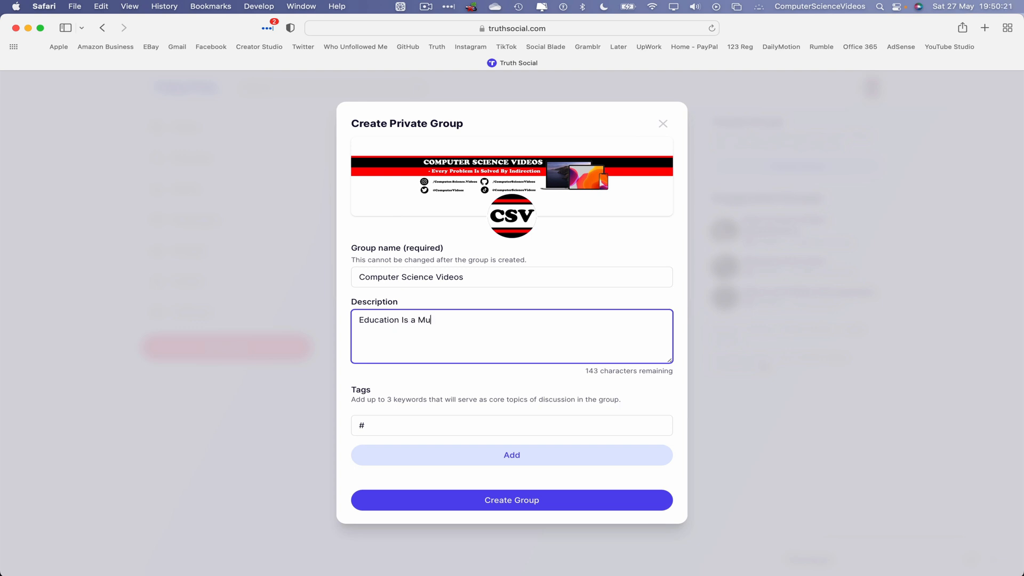
text(st.)
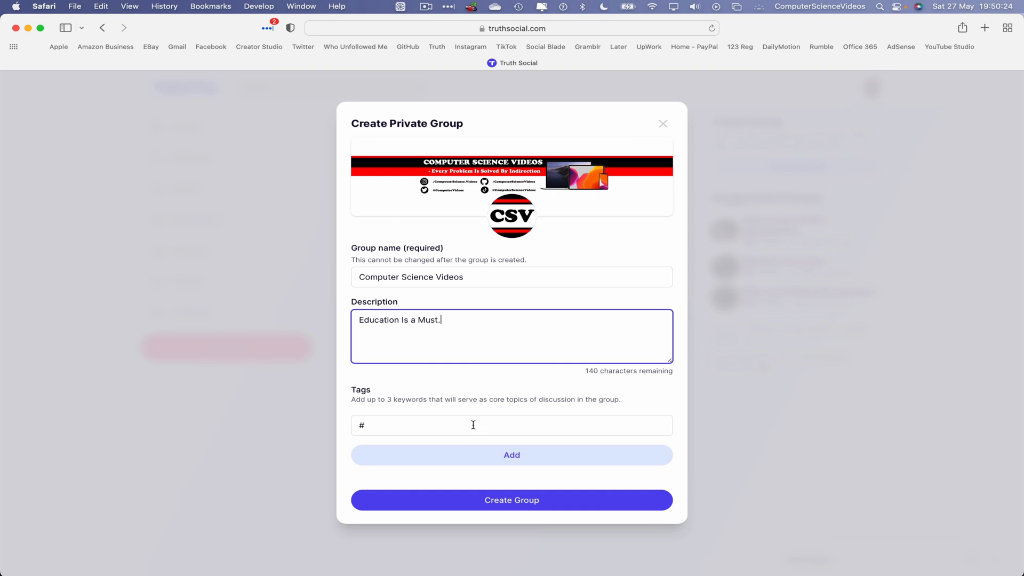
mouse_move(481, 428)
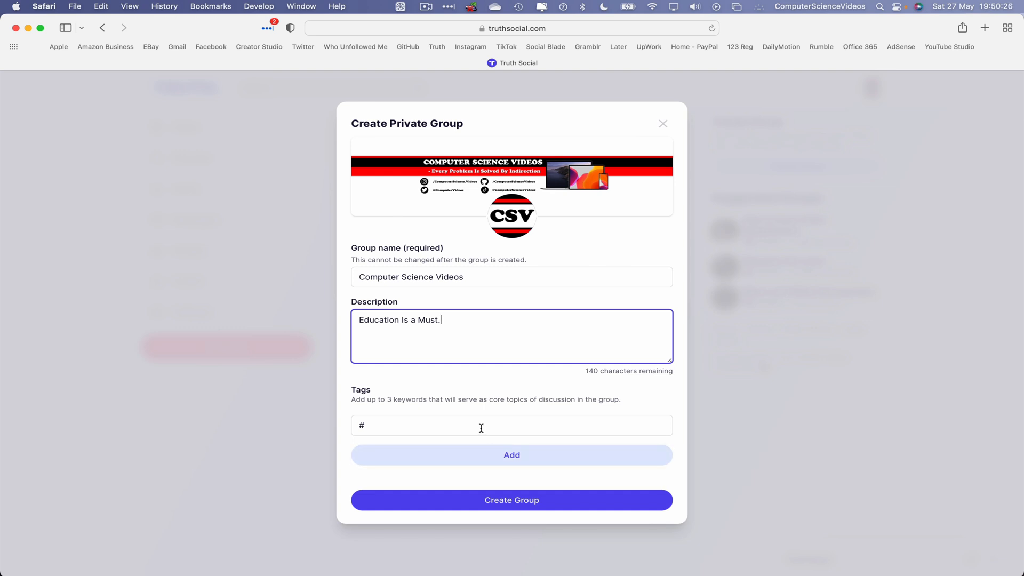
Add the hashtags ComputerScienceVideos, ComputerScience and Computing.
text(ComputerScienceVid)
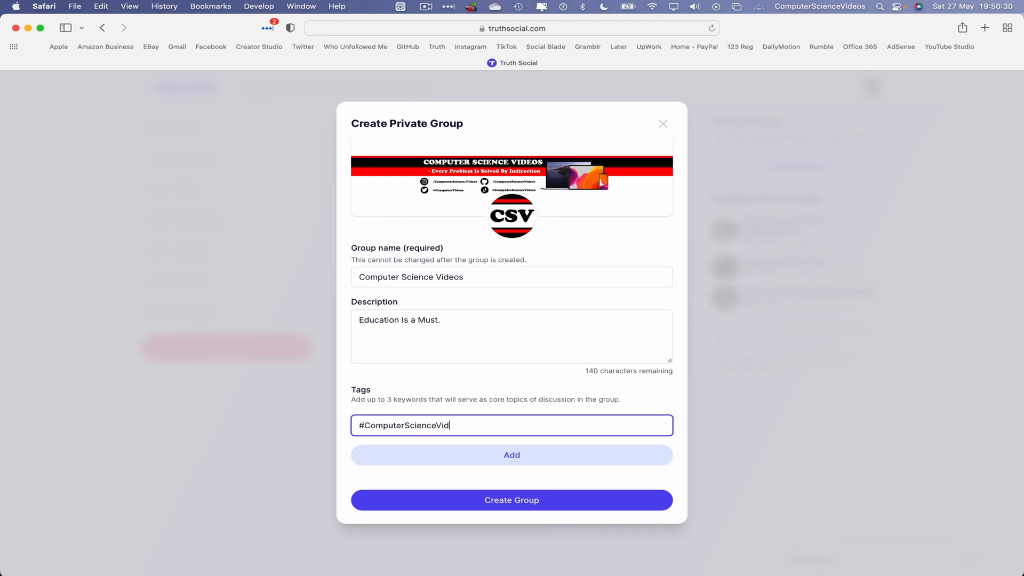
click(513, 454)
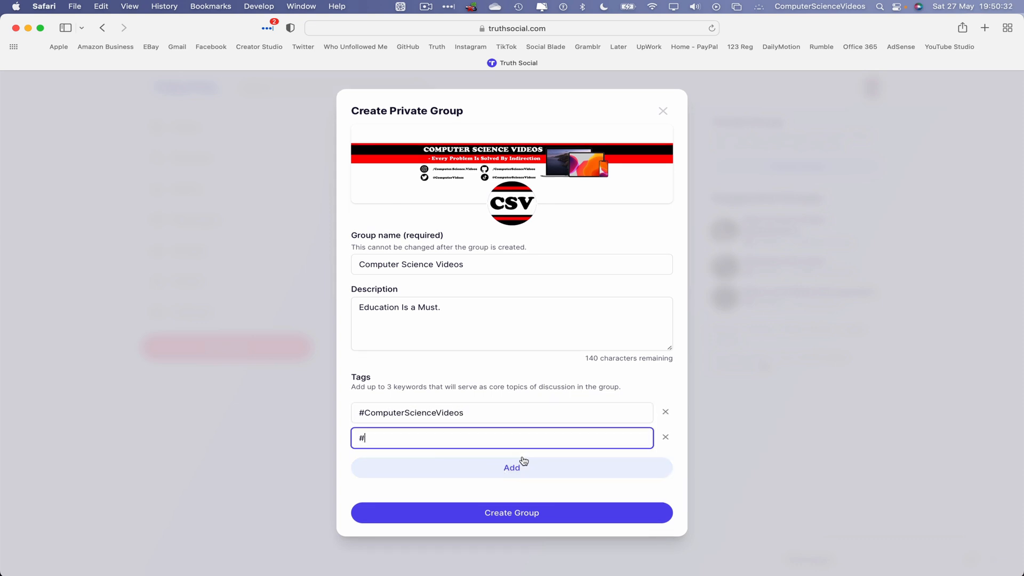
text(ComputerScience)
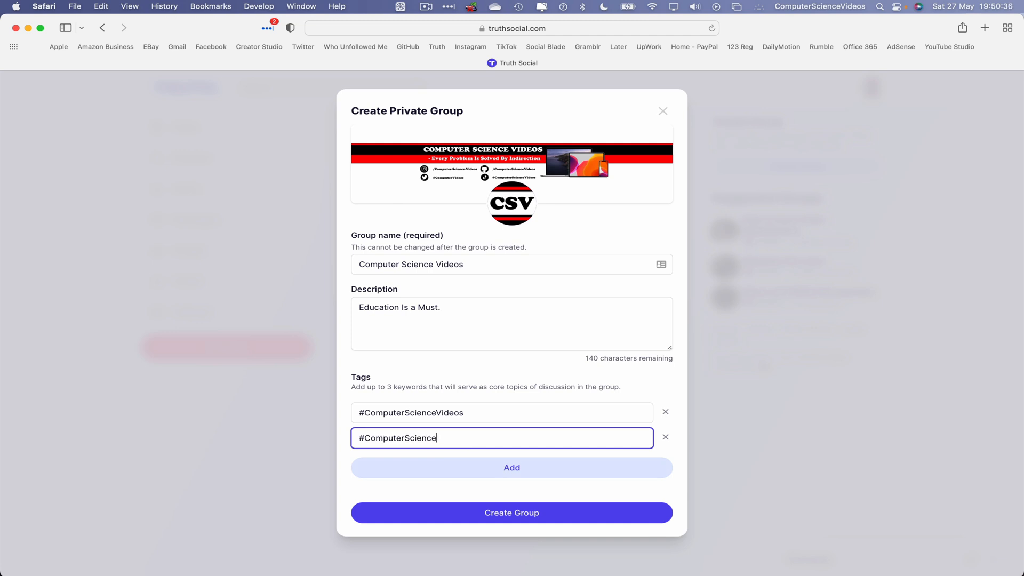
click(512, 468)
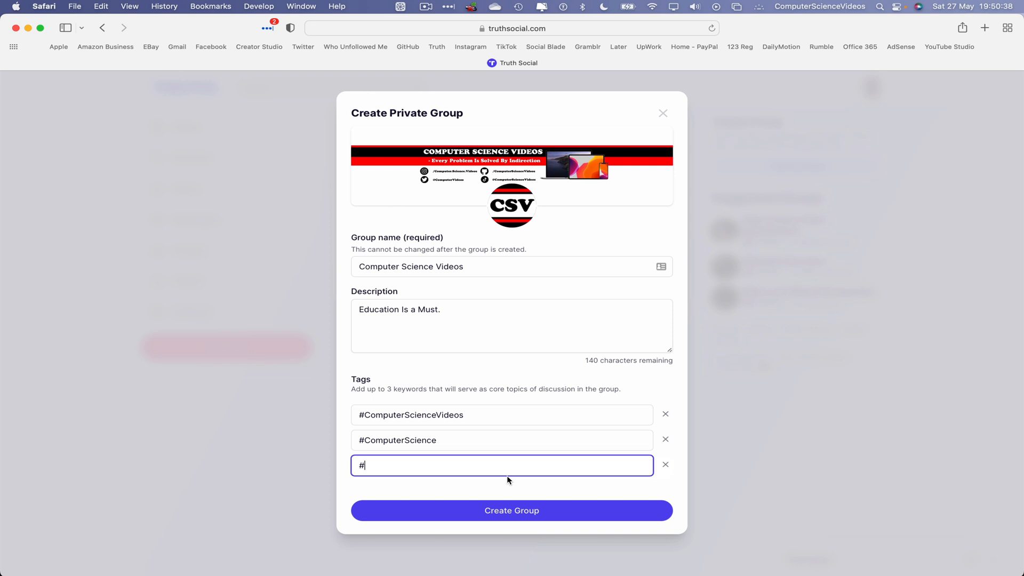
mouse_move(504, 468)
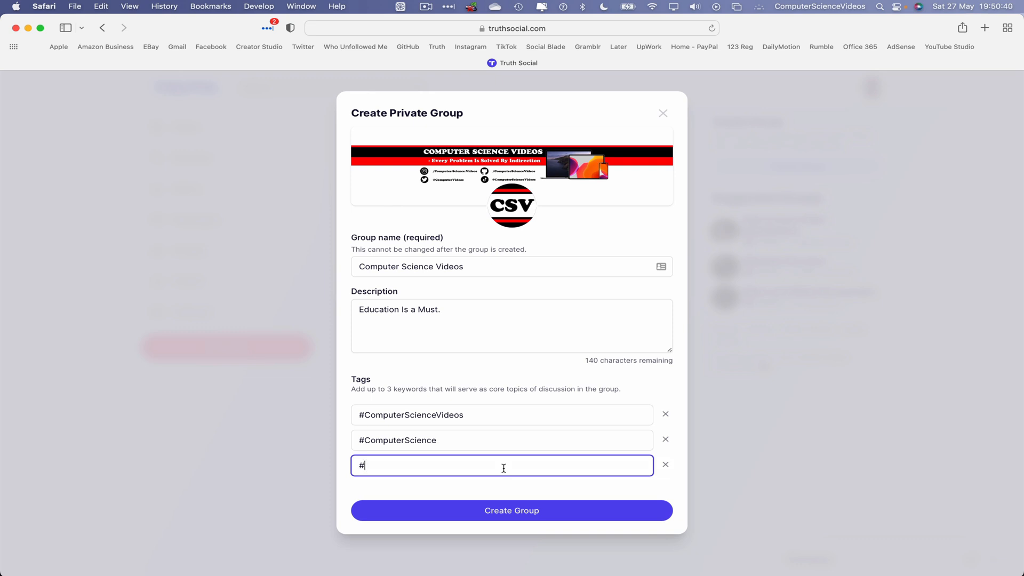
text(Computing)
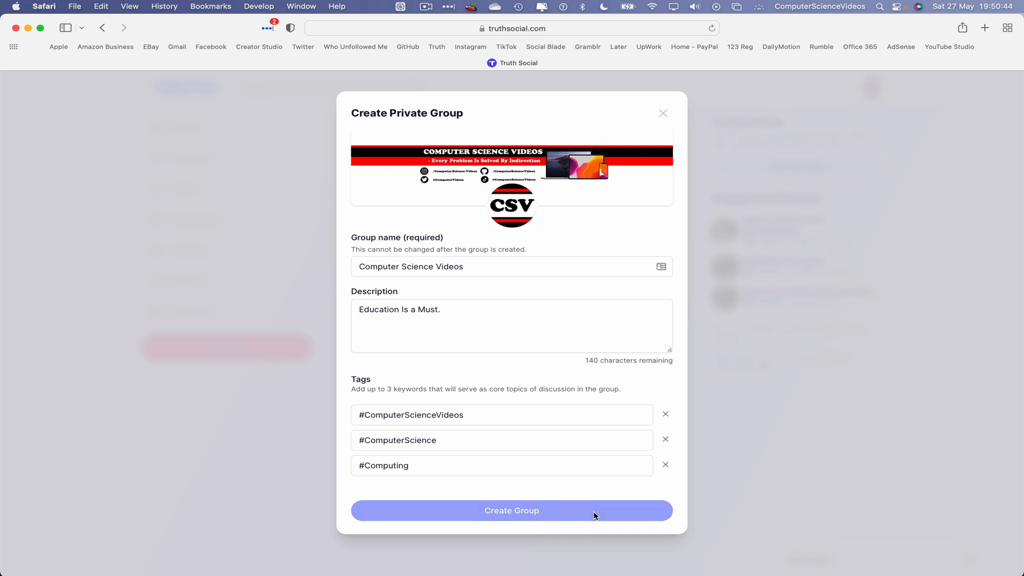
Create the group and reach the 'You're all set!' confirmation.
click(513, 510)
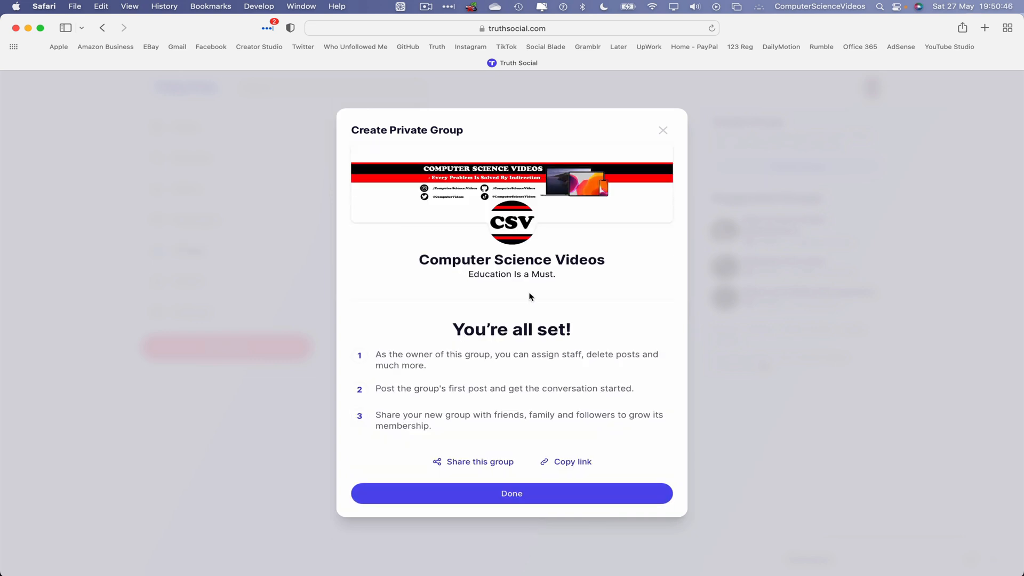
mouse_move(616, 354)
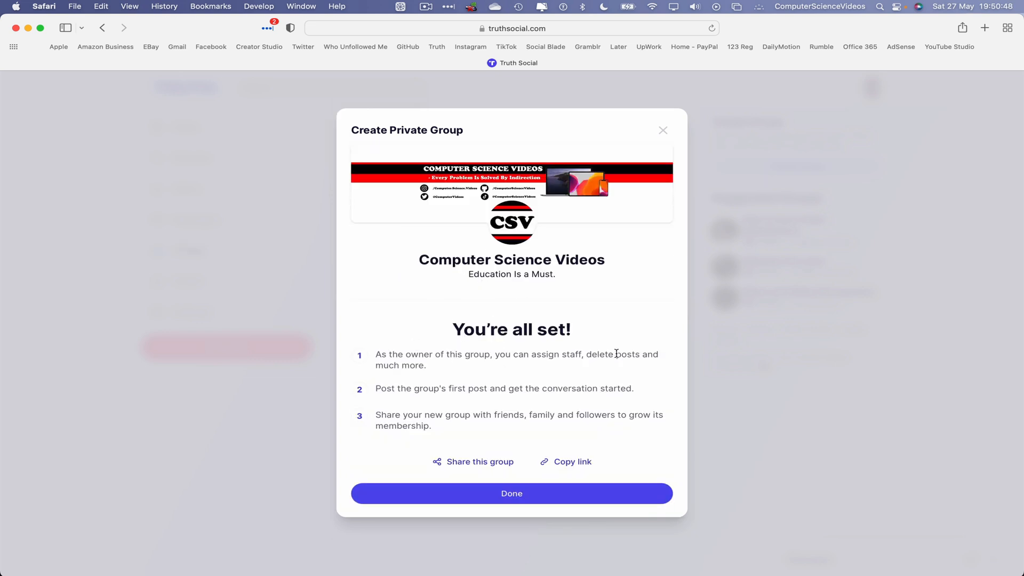
mouse_move(471, 384)
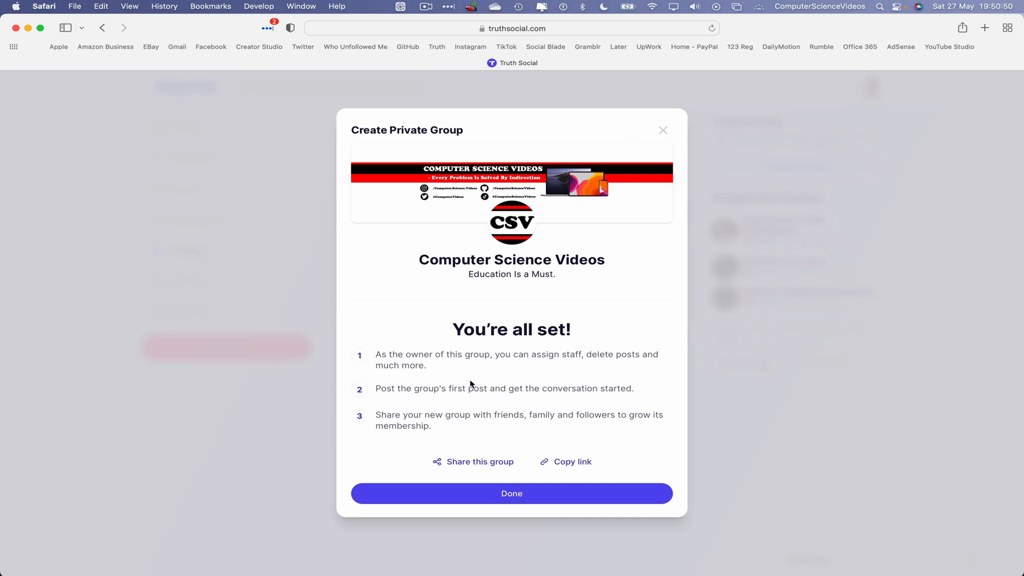
mouse_move(441, 403)
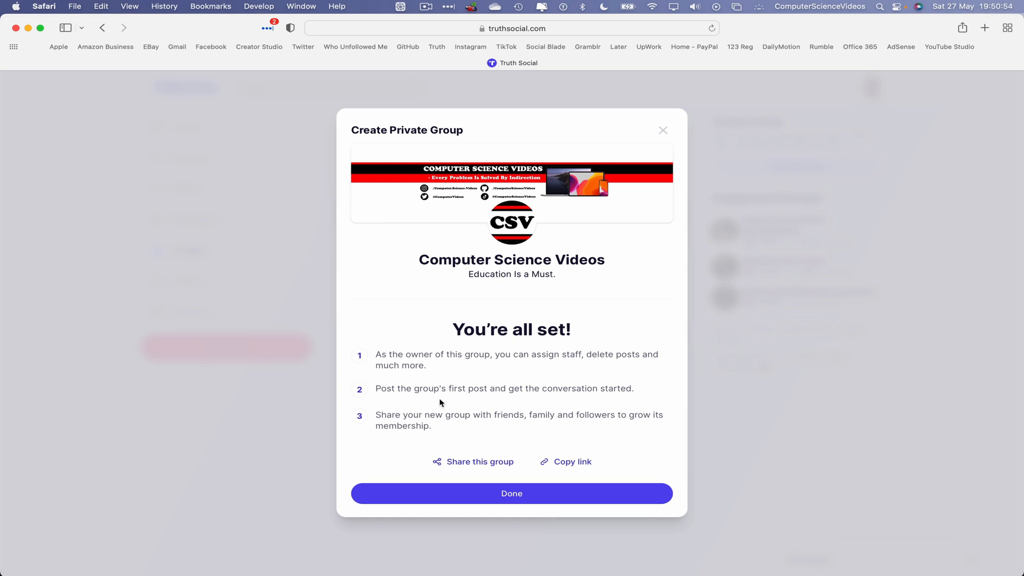
mouse_move(504, 405)
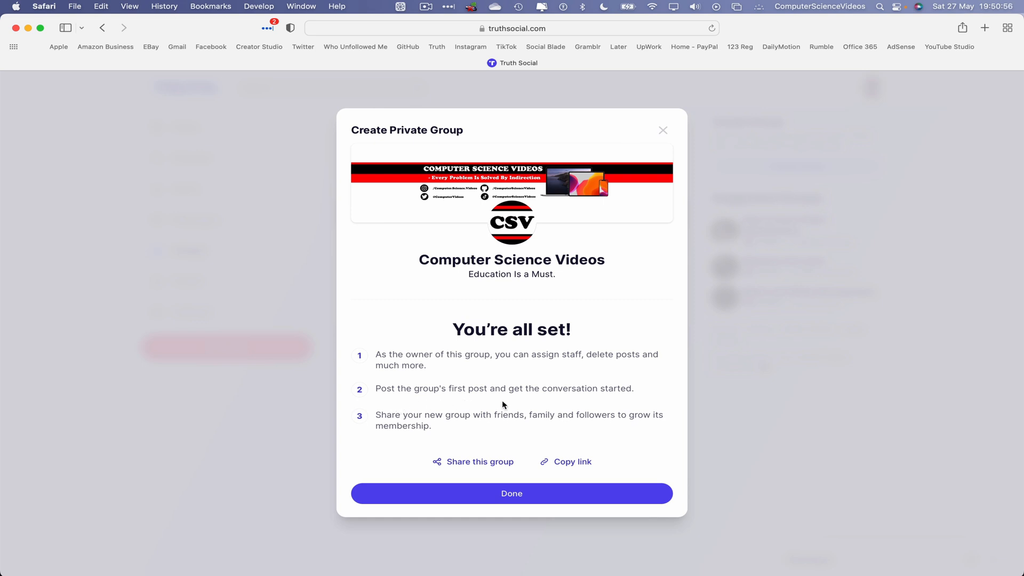
mouse_move(418, 463)
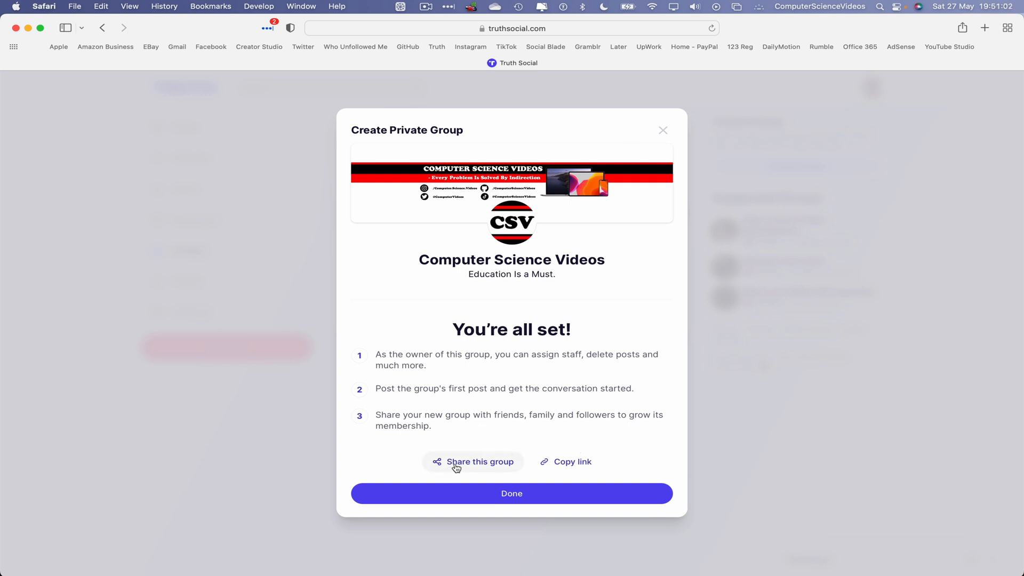
mouse_move(569, 501)
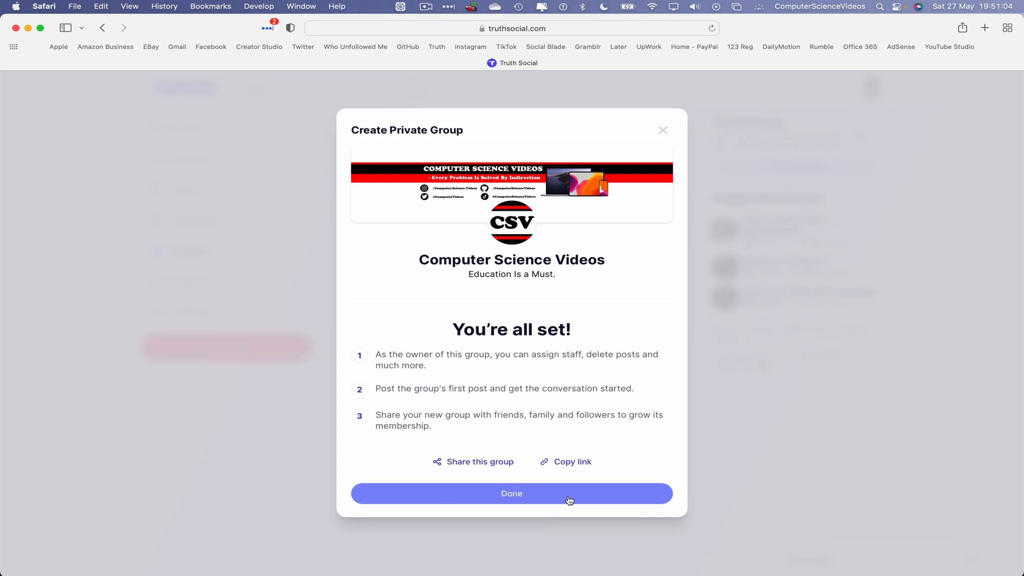
Finish setup with Done and select Computer Science Videos in My Groups.
click(512, 493)
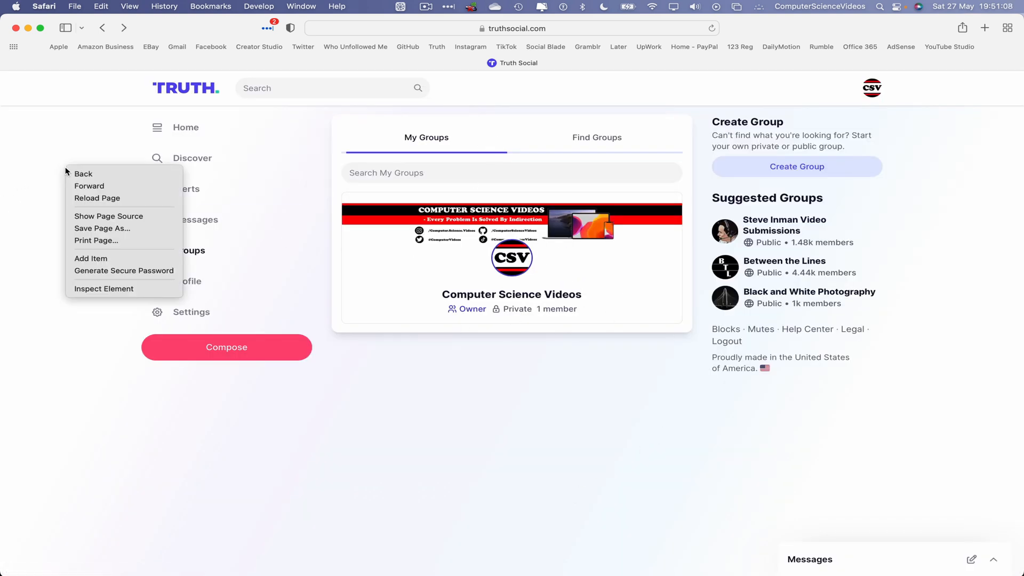
click(98, 198)
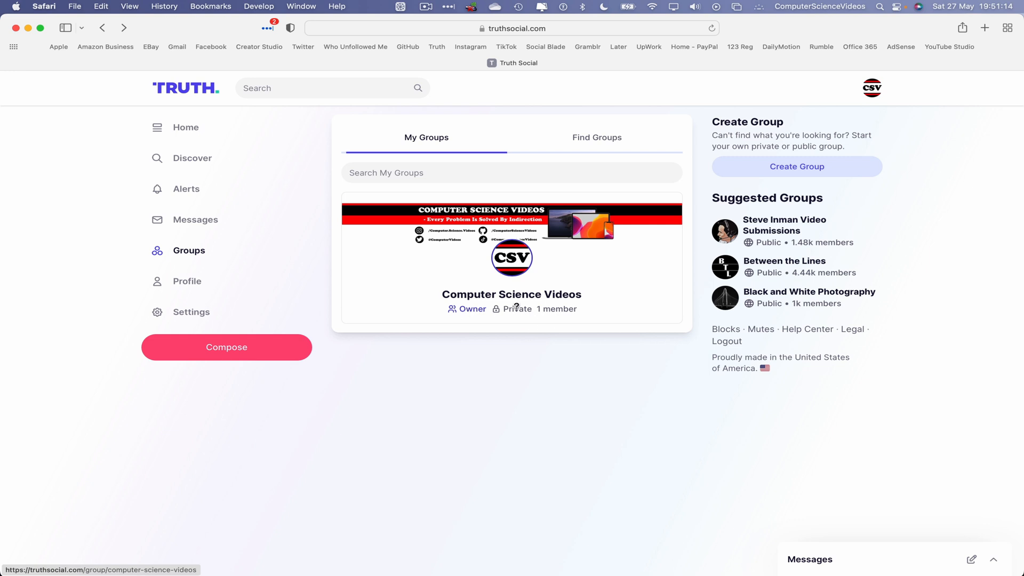
mouse_move(574, 317)
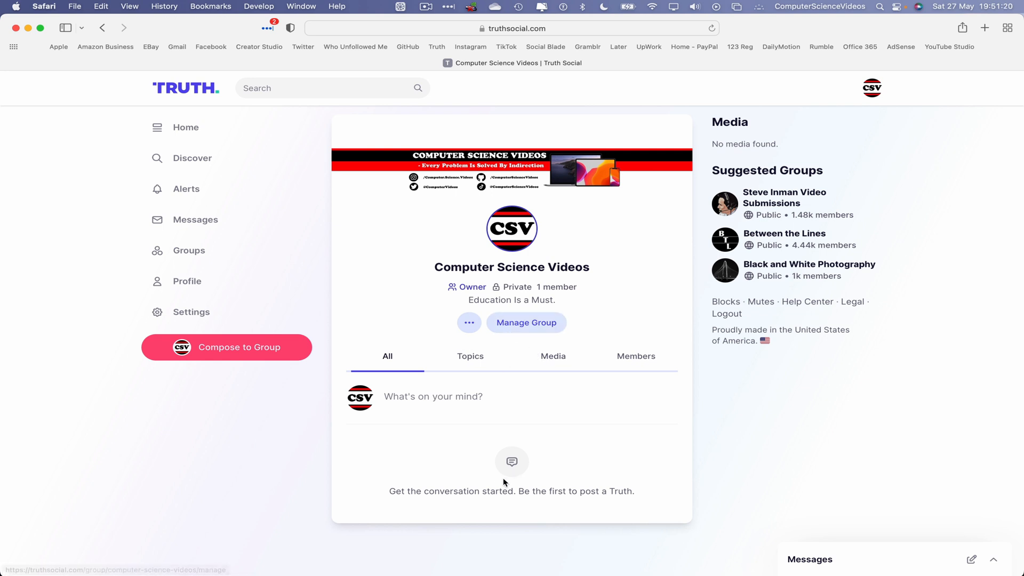
click(471, 357)
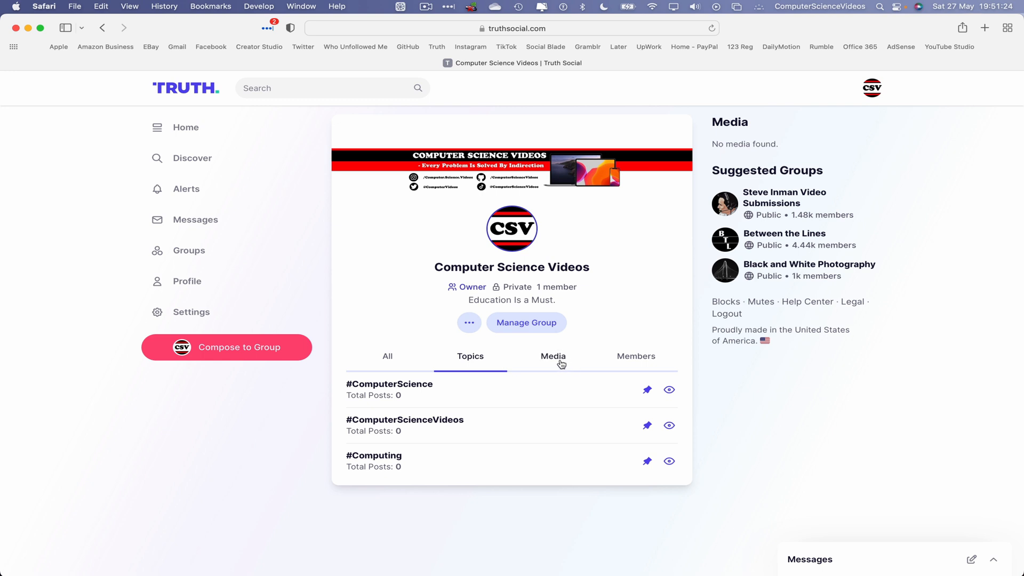
click(552, 356)
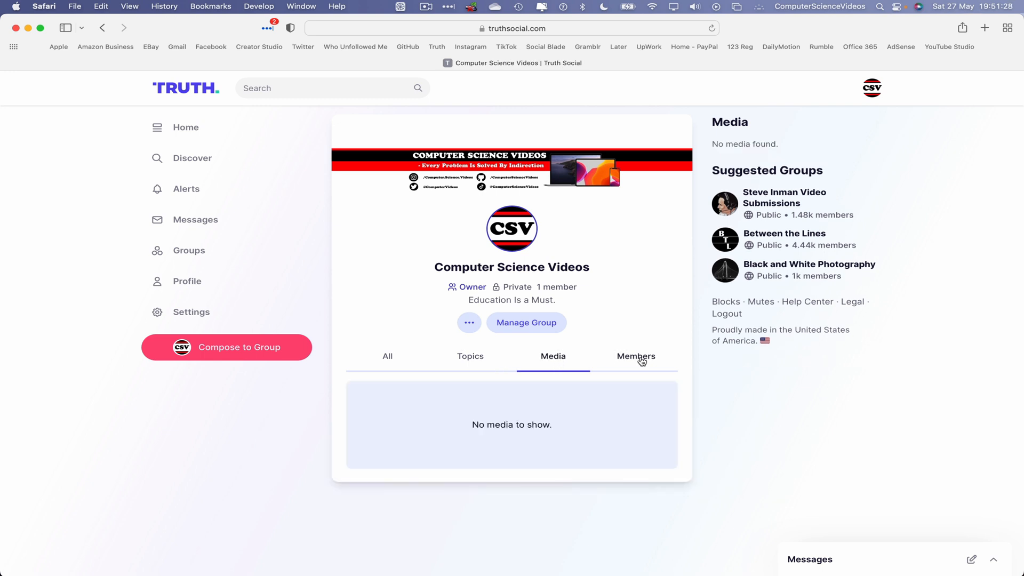
click(636, 356)
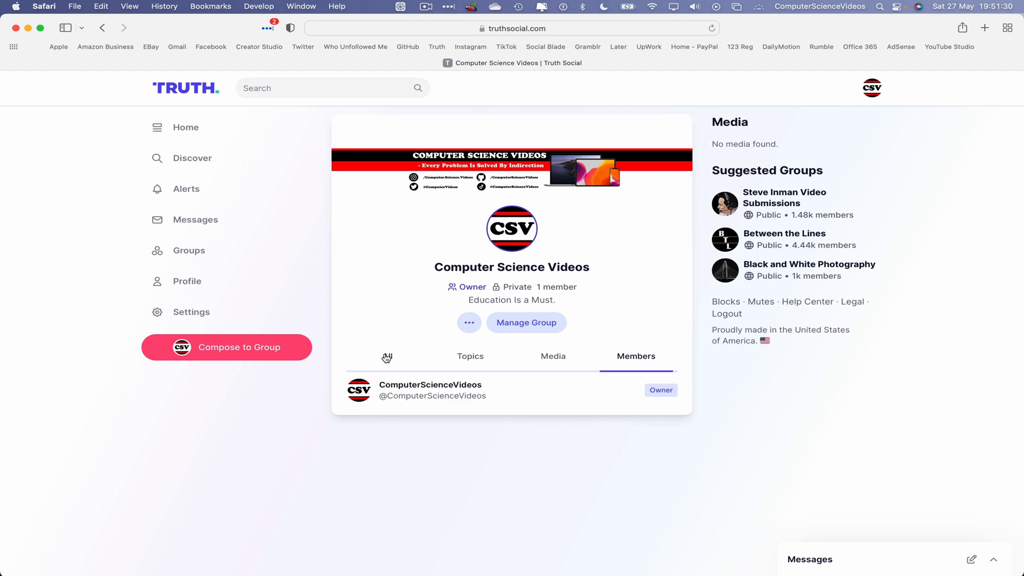
click(388, 357)
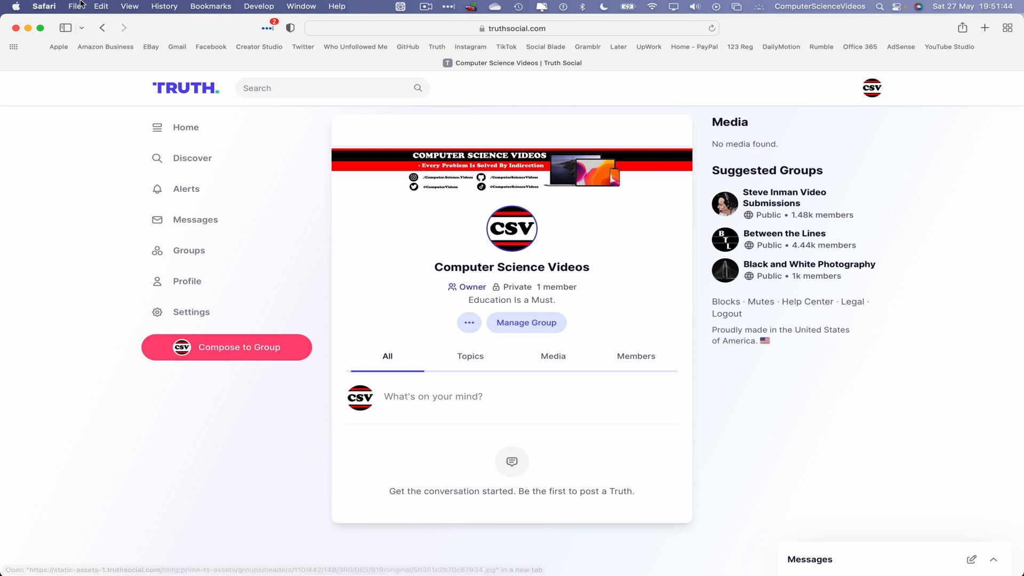
Quit Safari from the Safari menu, leaving the desktop.
click(41, 6)
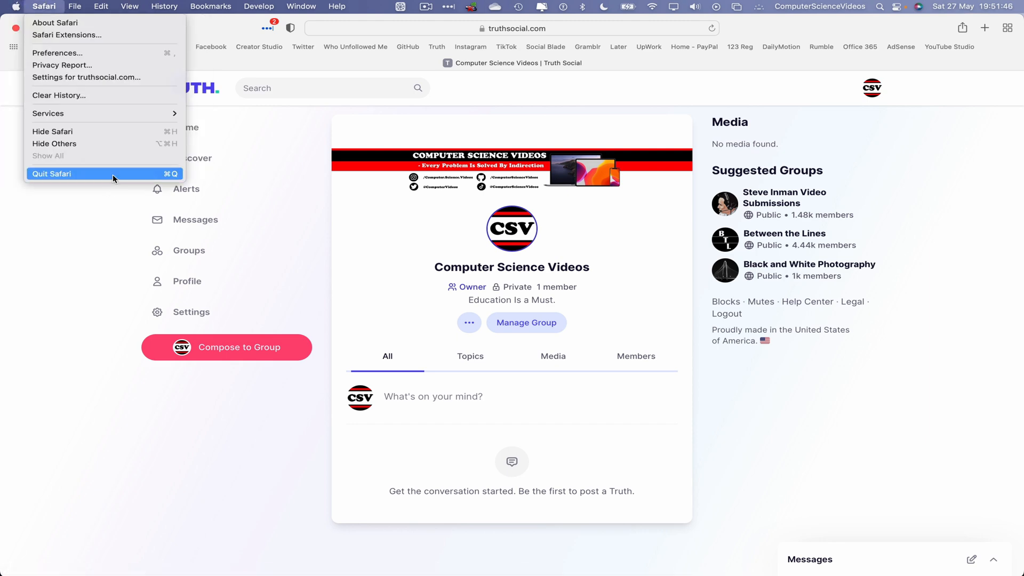
click(51, 174)
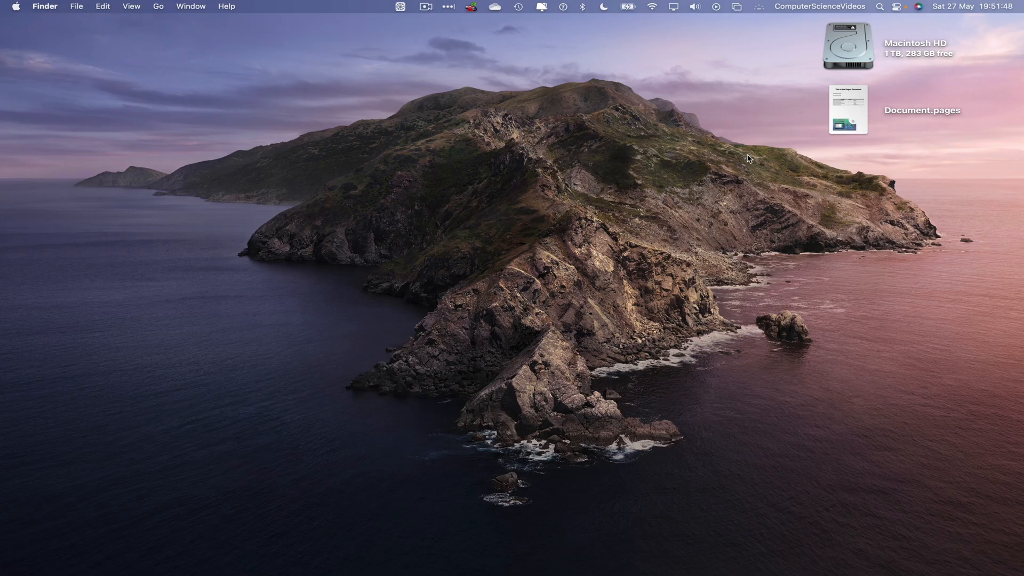